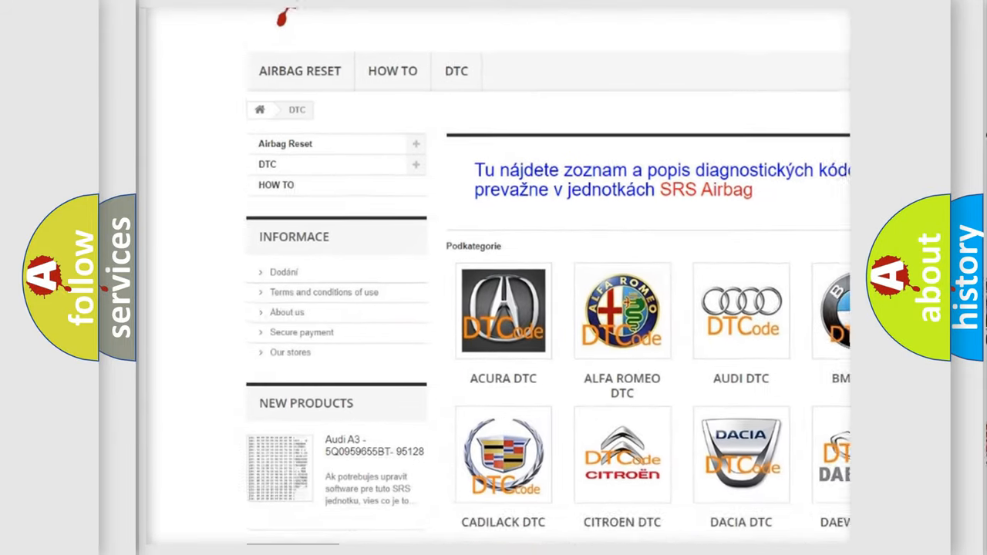
{"action": "scroll", "scroll_direction": "down", "scroll_amount": 3}
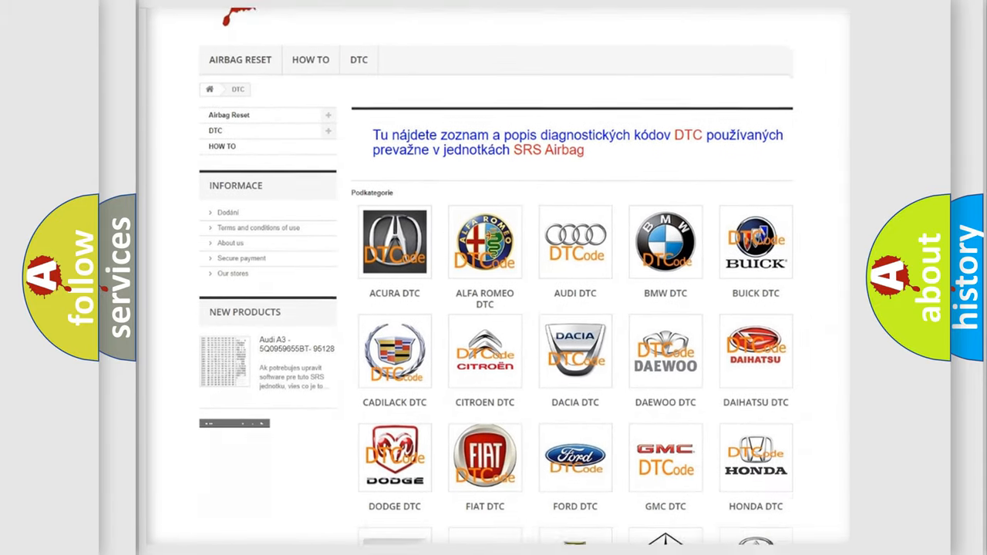
{"action": "scroll", "scroll_direction": "down", "scroll_amount": 3}
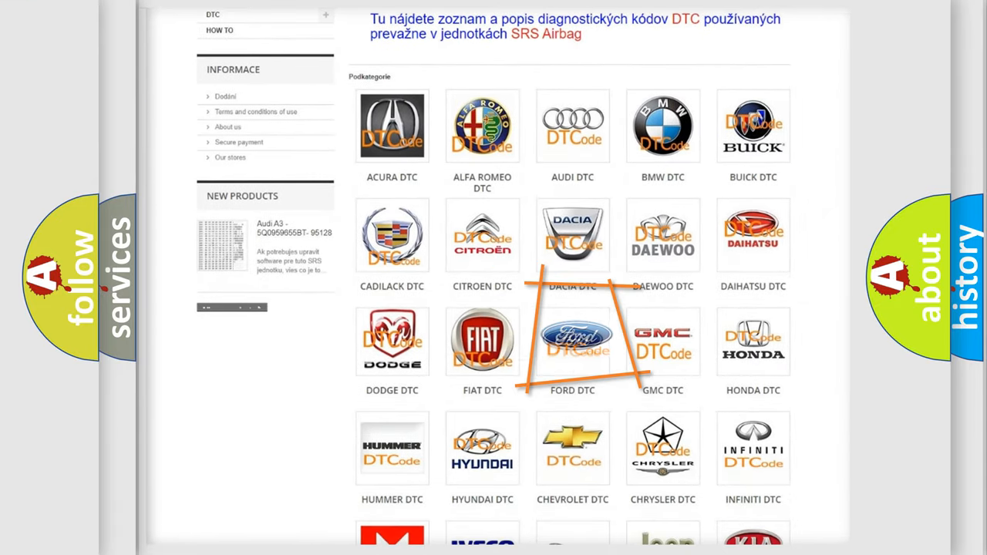